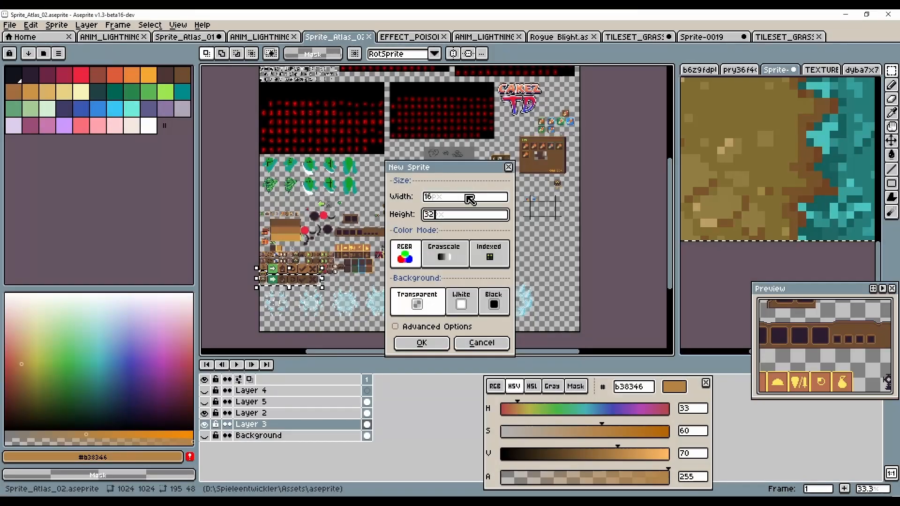
- Create the new 16 by 32 sprite for the lightning bolt
left_click(421, 343)
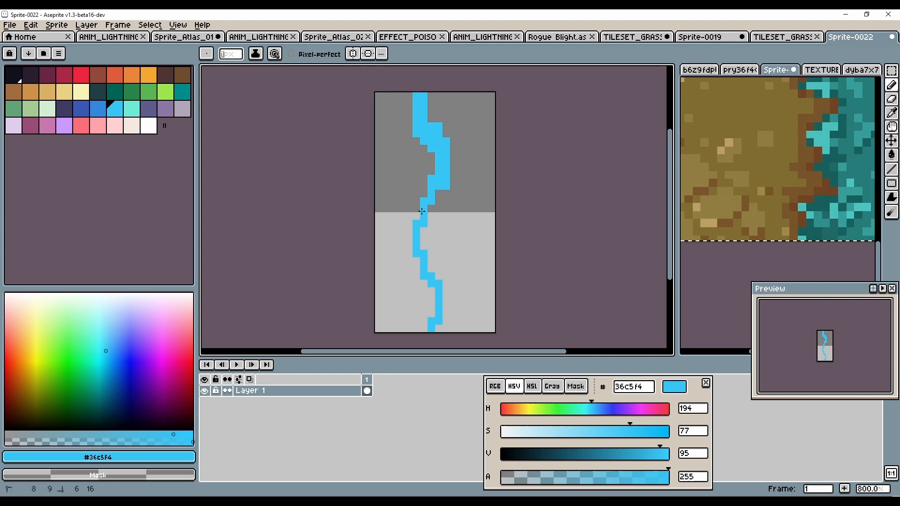
- Redraw the bolt's lower zigzag and preview the sprite tiled in the Y axis
left_click(416, 229)
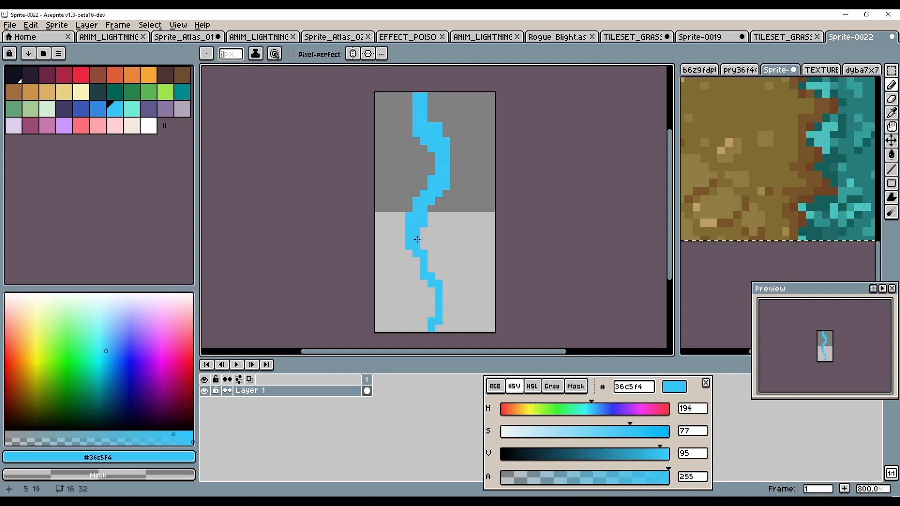
left_click_drag(417, 239, 439, 311)
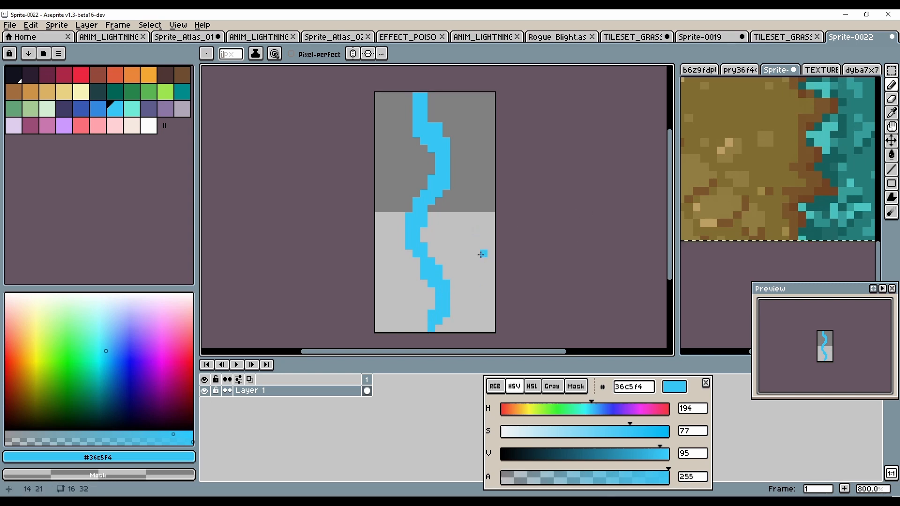
left_click(177, 25)
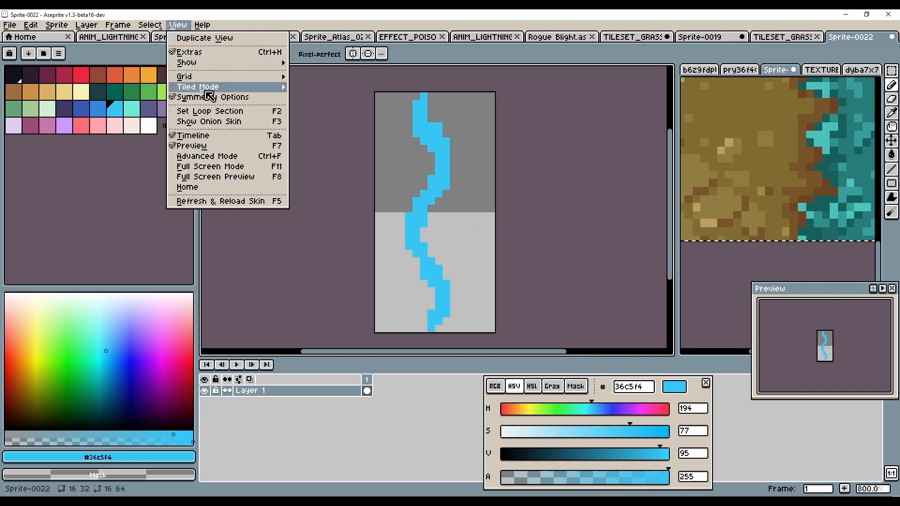
mouse_move(198, 86)
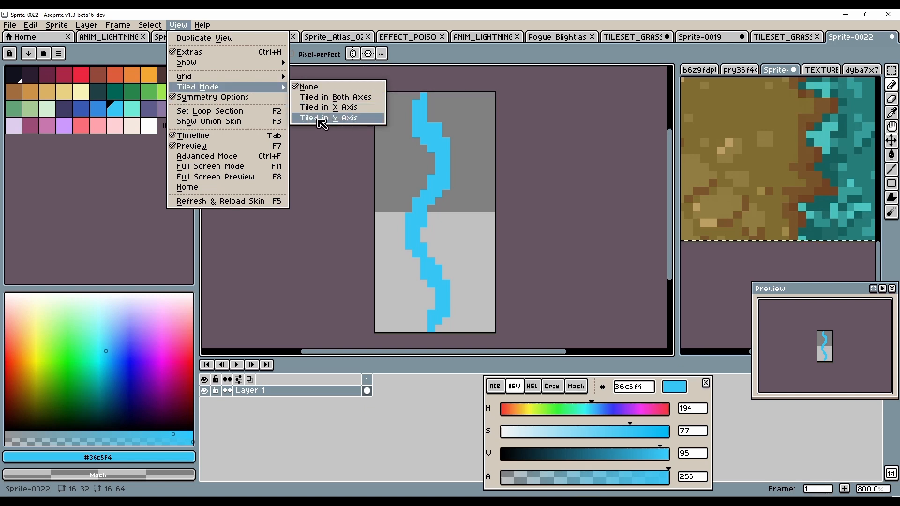
left_click(335, 118)
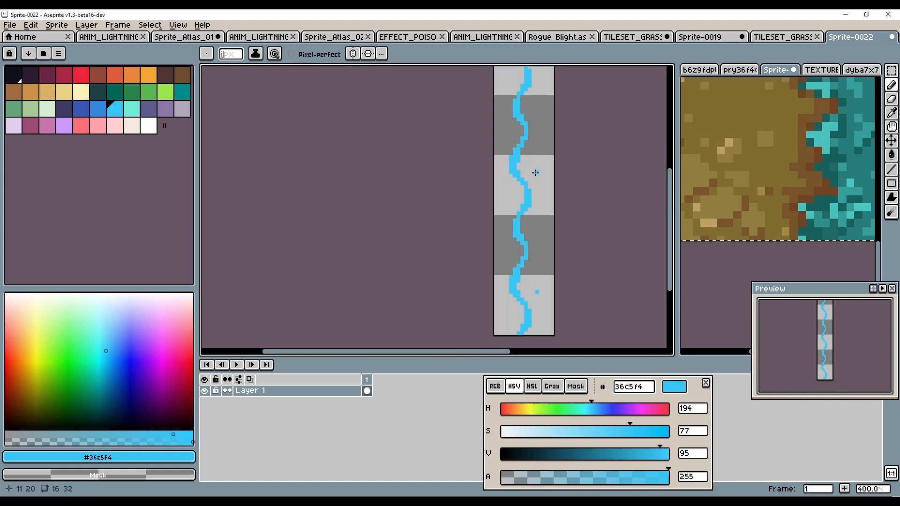
- Add a background layer and toggle the pixel grid on and off
key("shift+n")
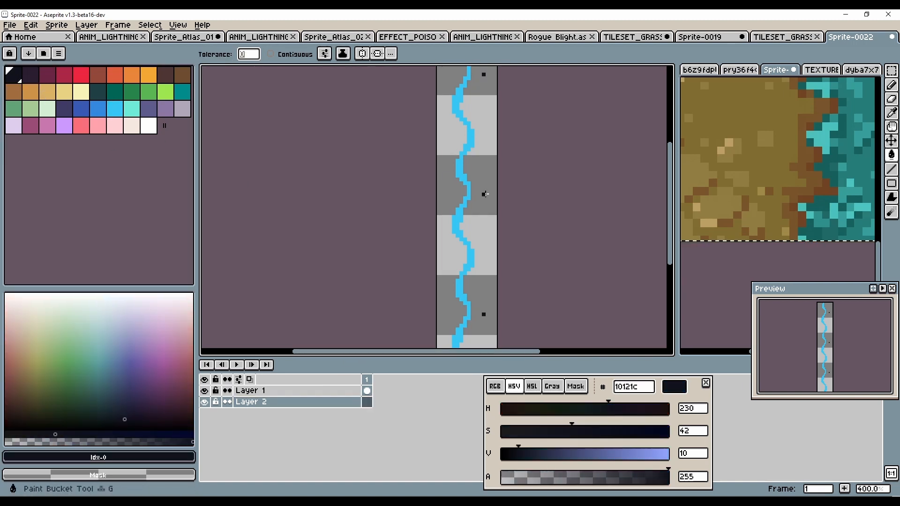
key("ctrl+g")
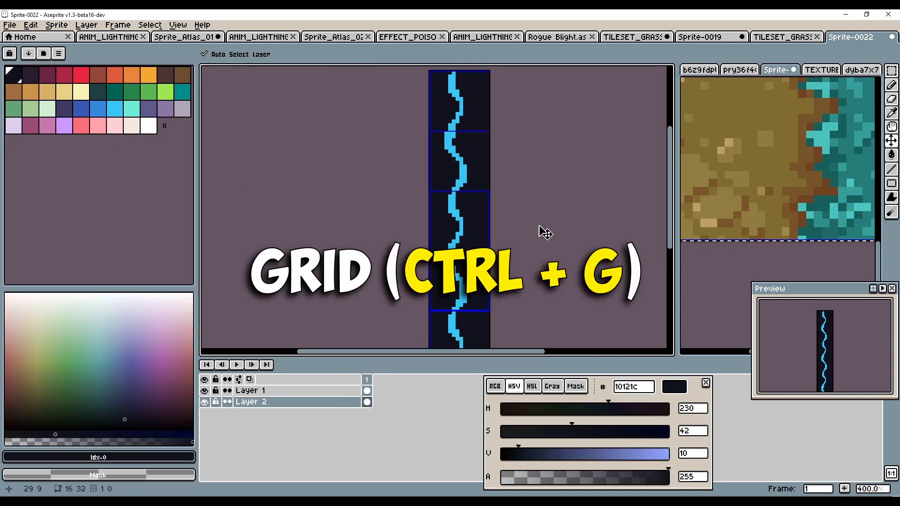
key("ctrl+g")
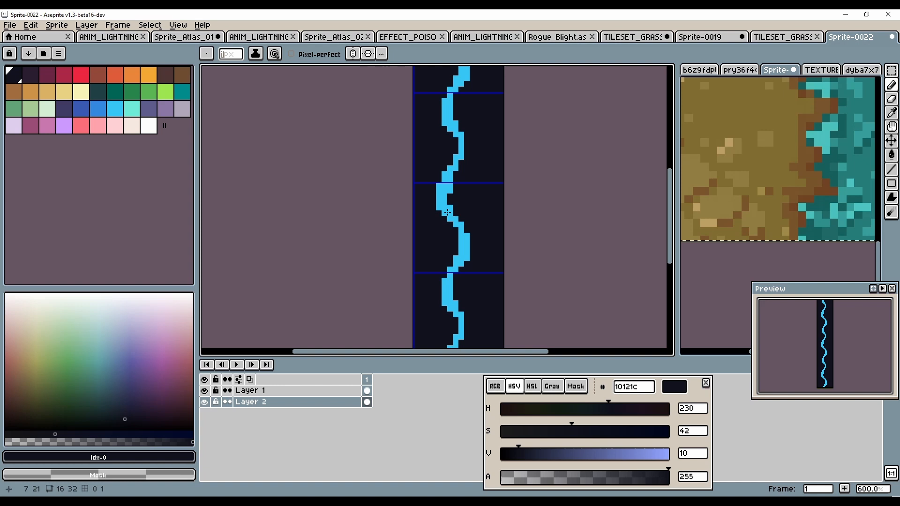
- Add a second frame and redraw the bolt with a forking side branch
key("alt+n")
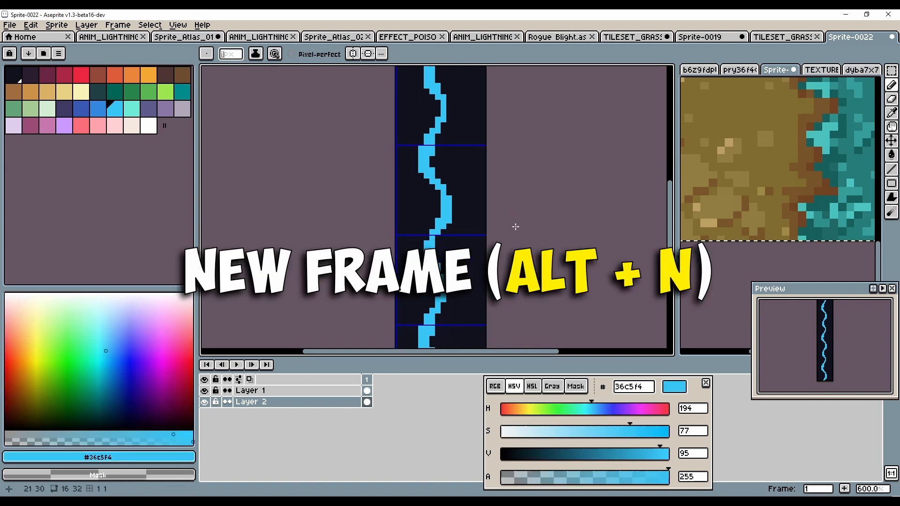
key("alt+n")
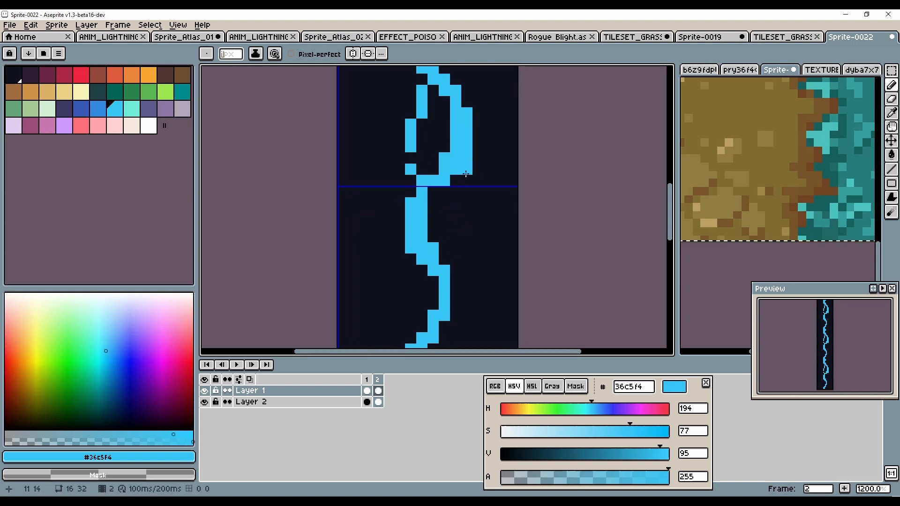
left_click(465, 239)
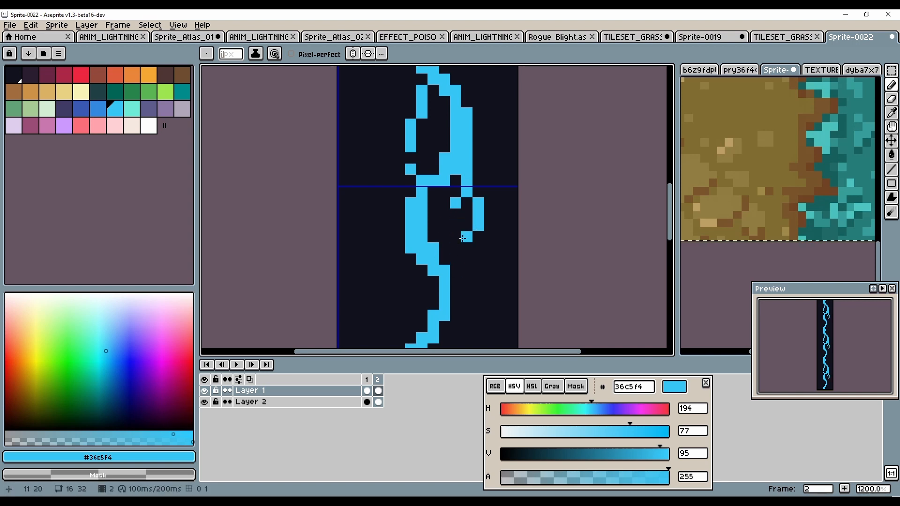
left_click(499, 316)
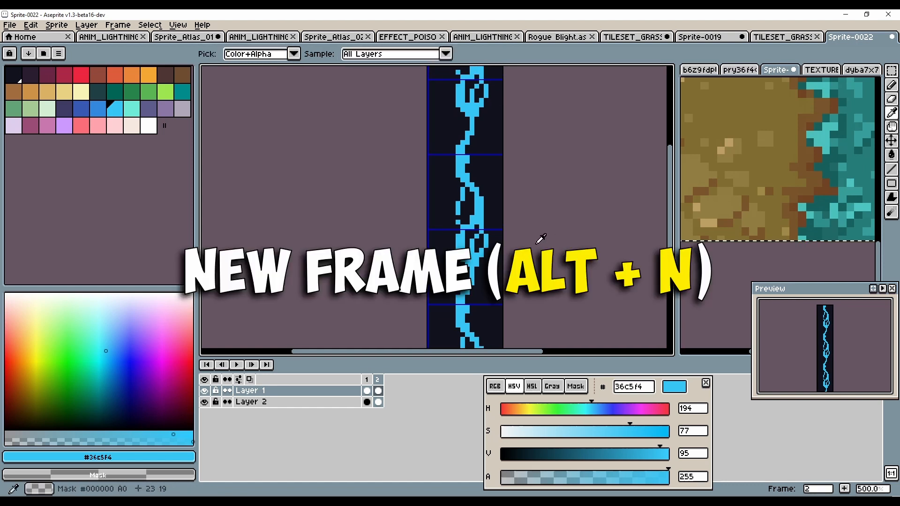
- Add a third frame holding another branching bolt variation
key("alt+n")
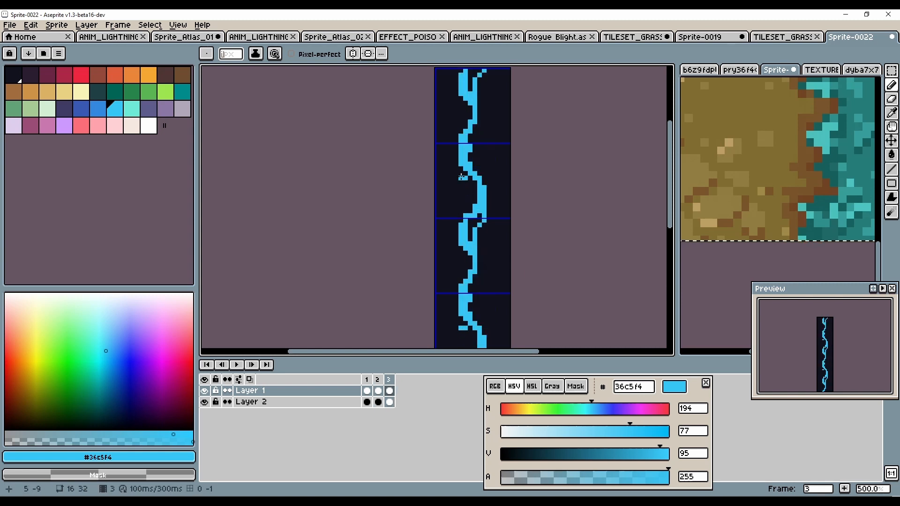
key("alt+n")
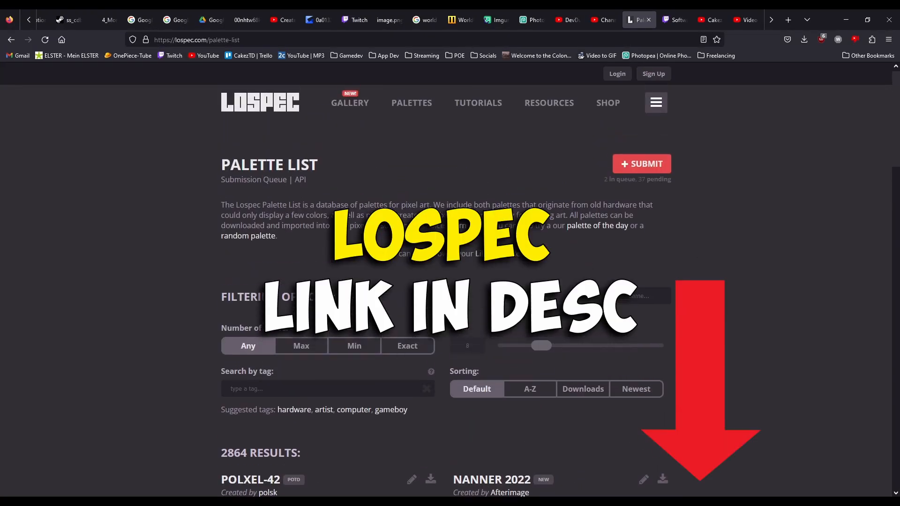
scroll("down", 3)
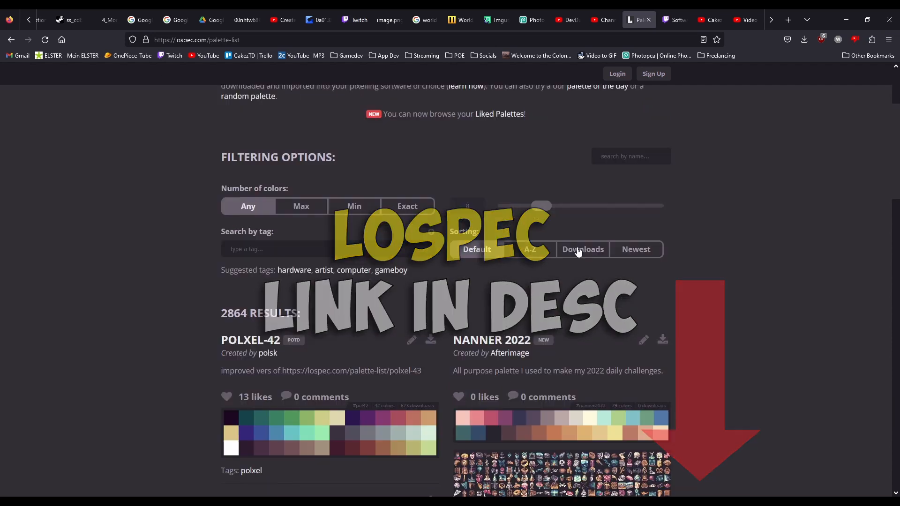
left_click(582, 249)
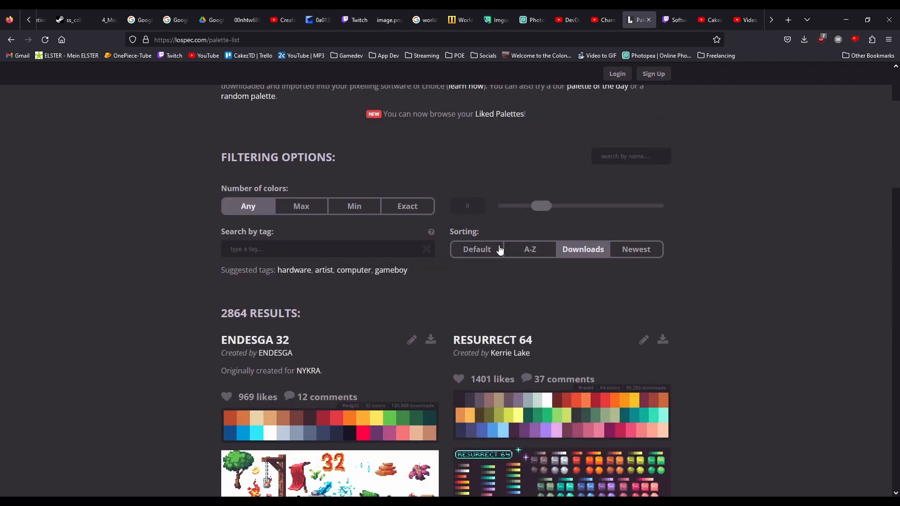
scroll("down", 3)
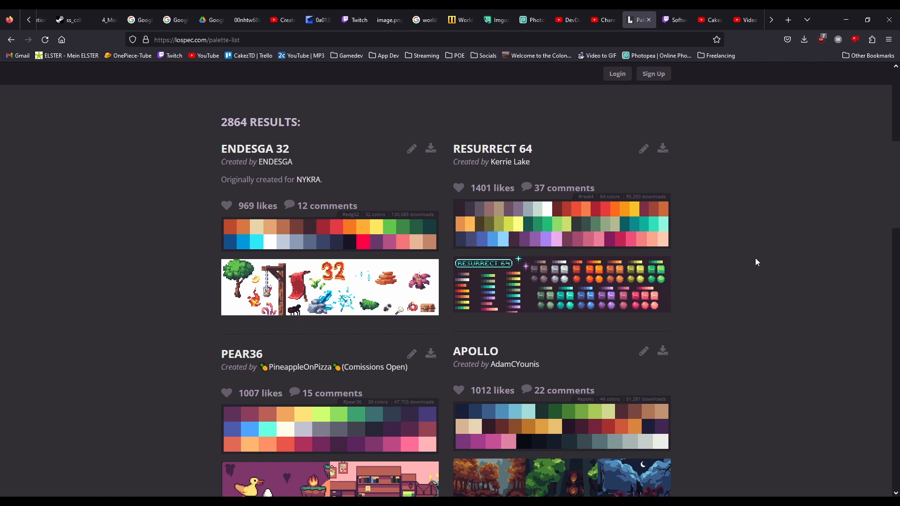
scroll("down", 3)
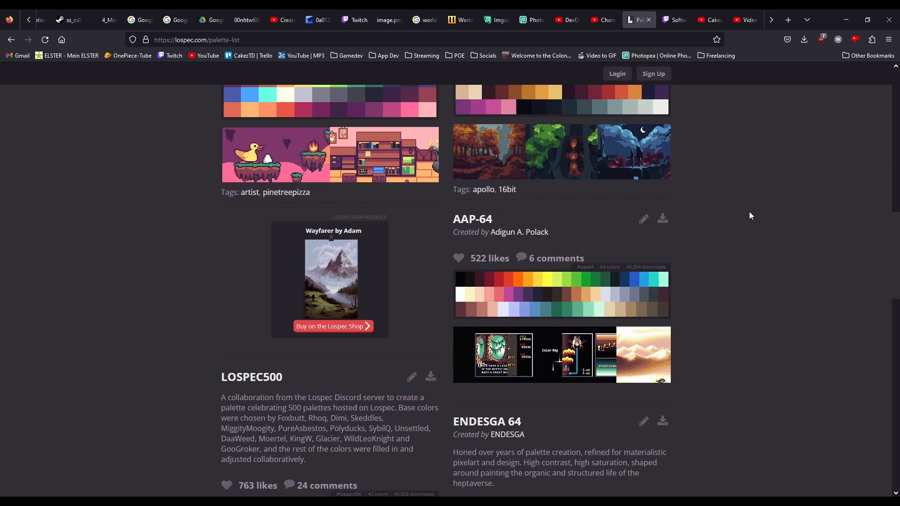
scroll("down", 3)
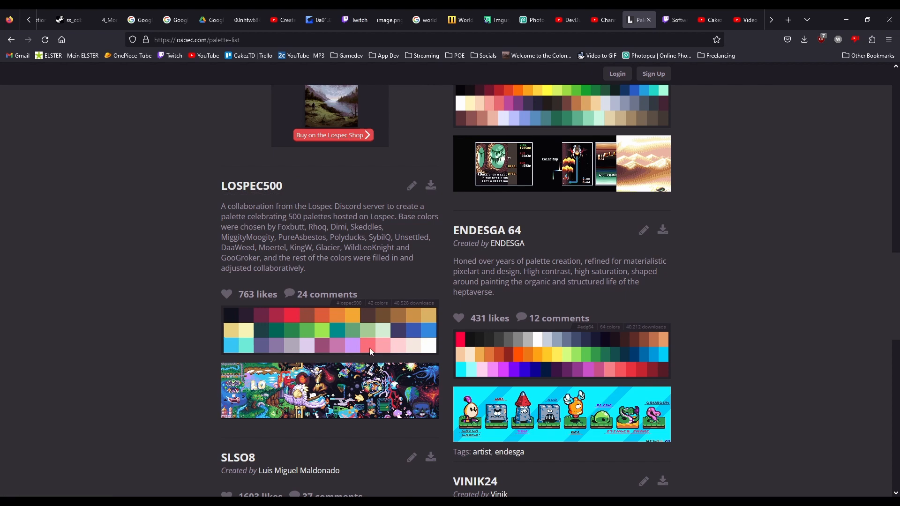
mouse_move(615, 305)
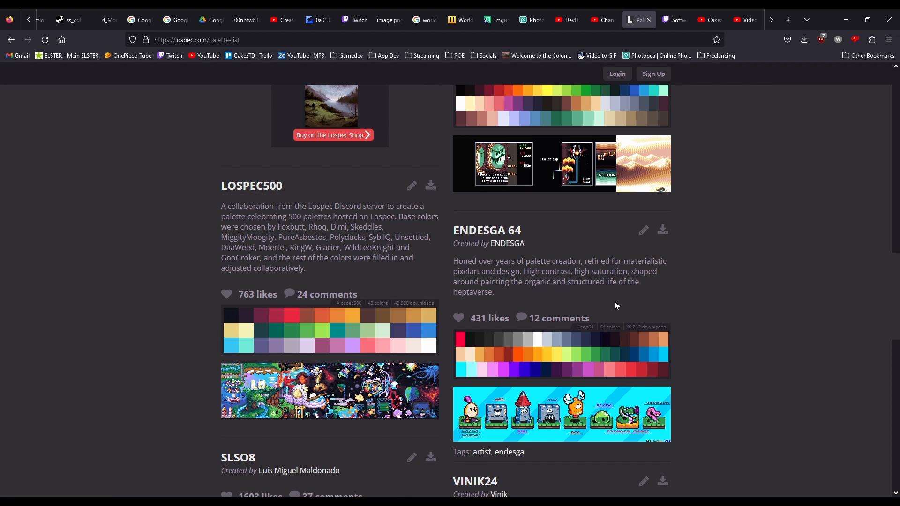
scroll("up", 3)
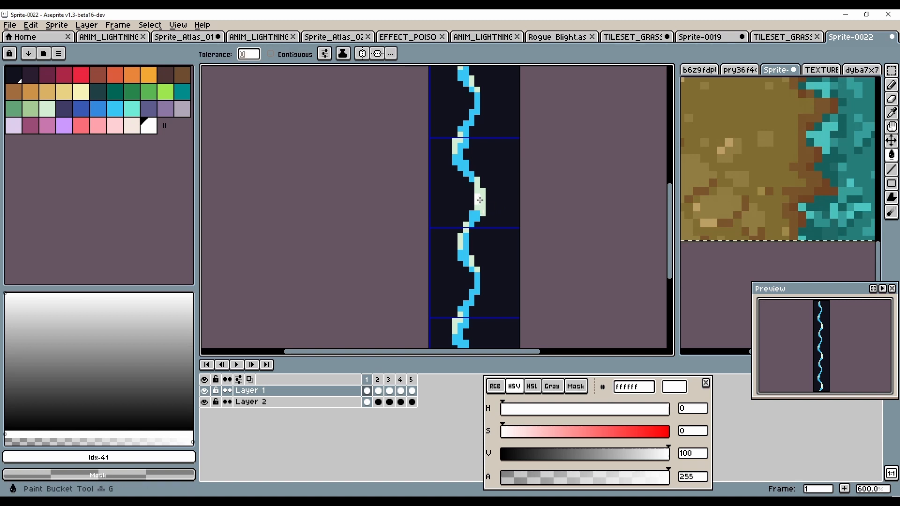
- Fill a pixel of the first frame's bolt with white as a highlight
left_click(479, 198)
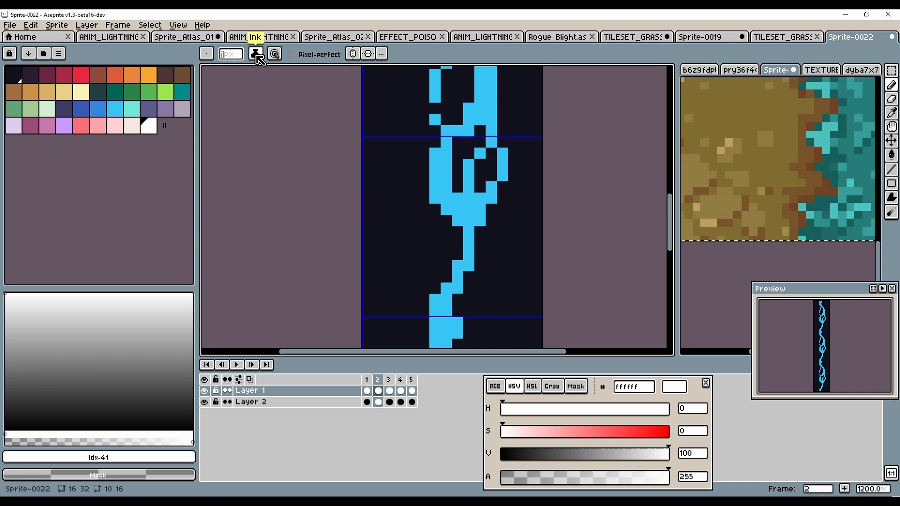
- Change the pencil ink so the bolt core can be painted white
left_click(255, 53)
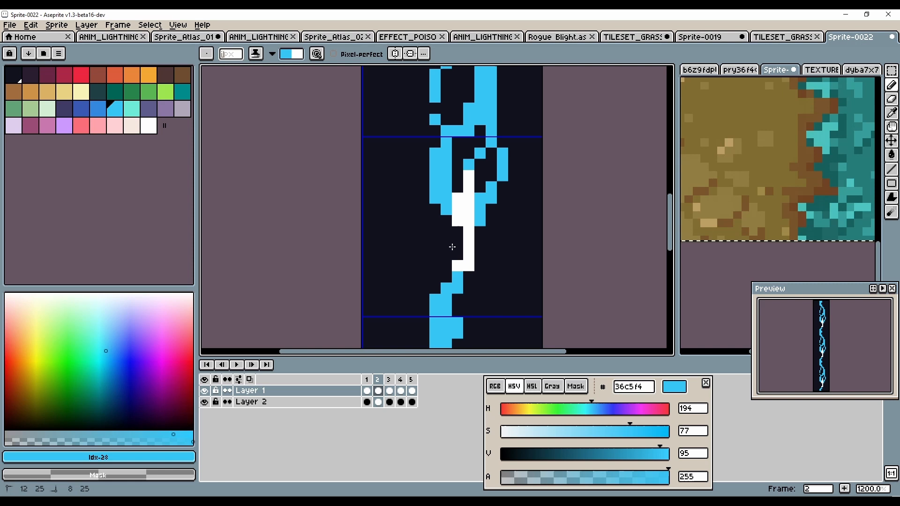
mouse_move(500, 257)
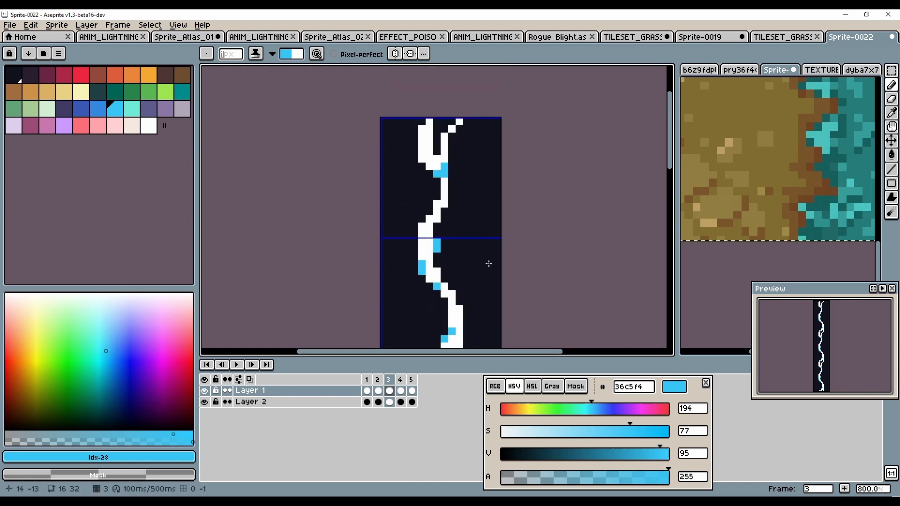
- Go to the fourth frame and pick the light blue colour for the fading bolt
left_click(377, 380)
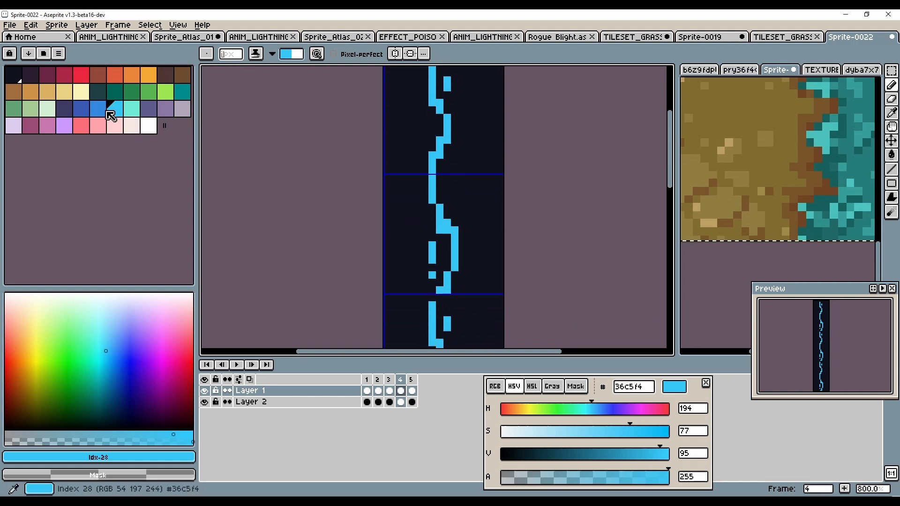
left_click(97, 109)
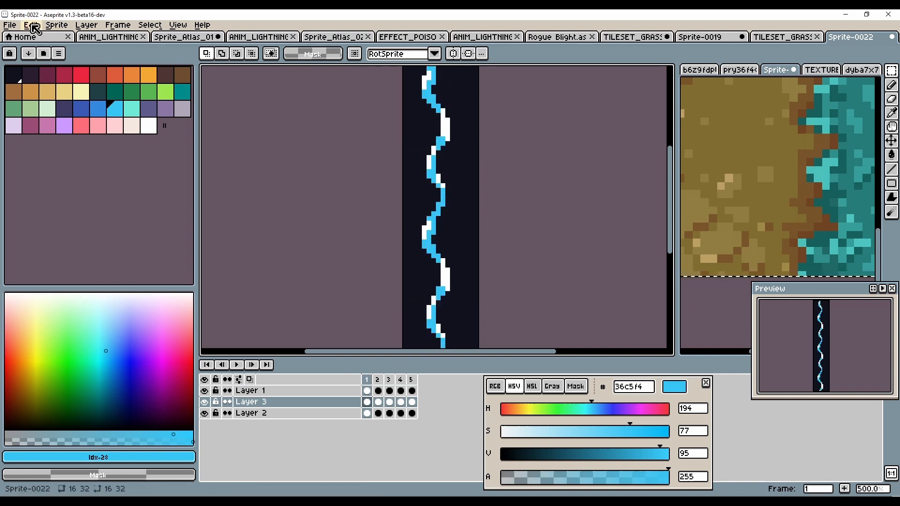
- Apply a blur-3x3 convolution matrix to the glow layer's bolt after previewing presets
left_click(30, 24)
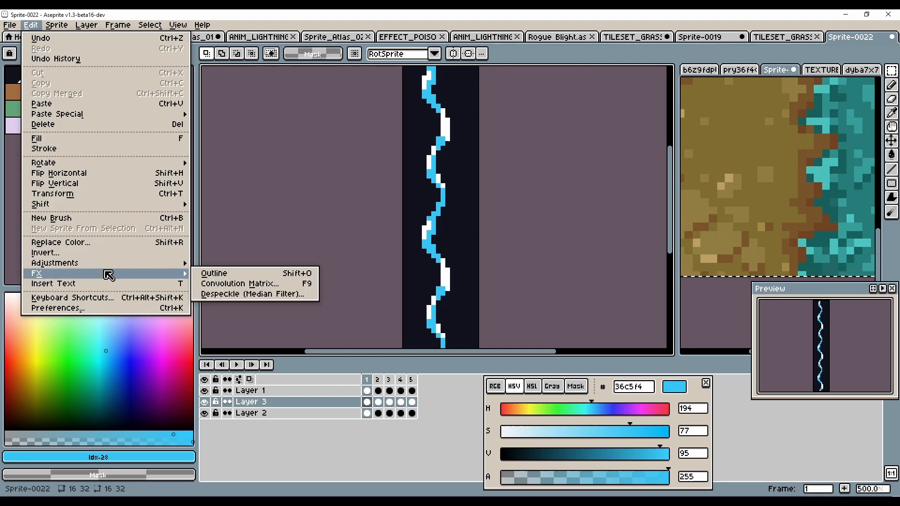
mouse_move(247, 283)
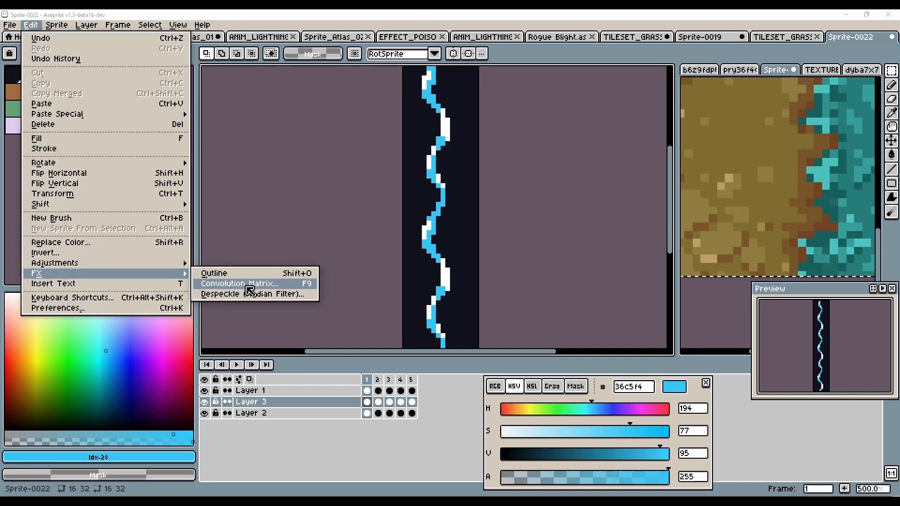
left_click(239, 283)
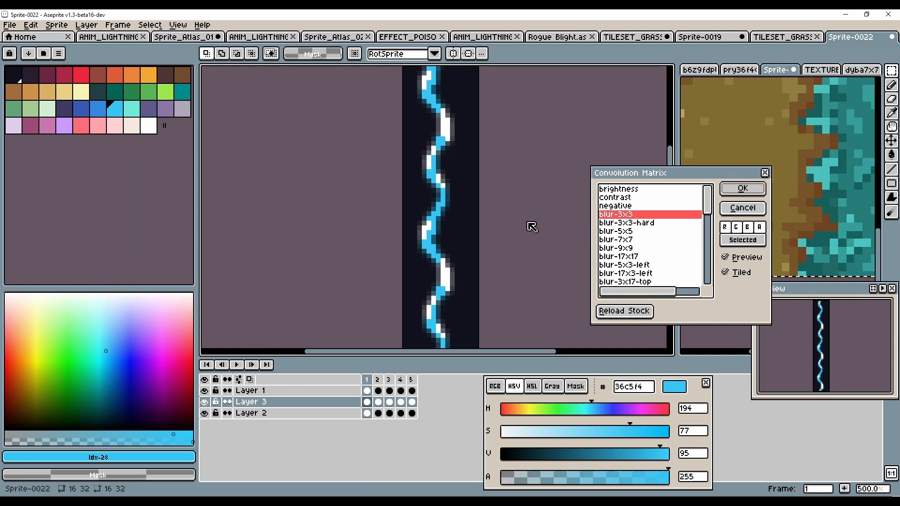
mouse_move(620, 204)
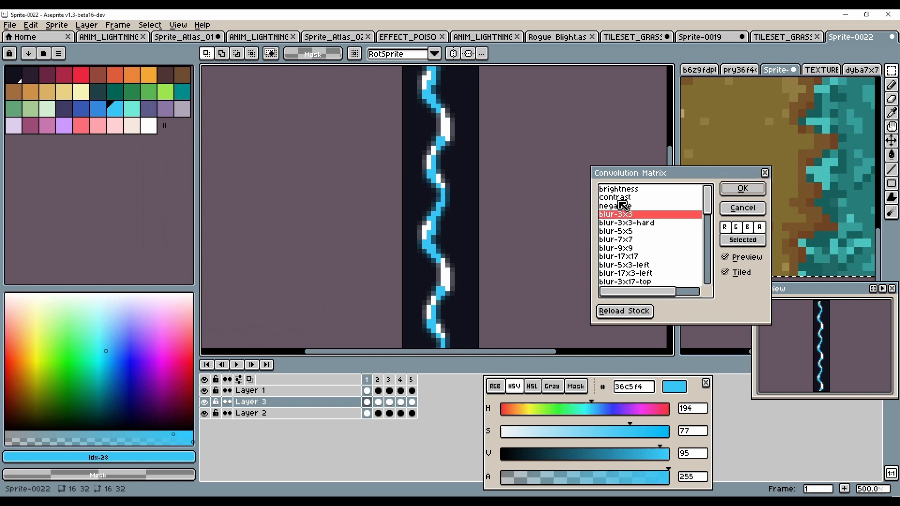
left_click(615, 239)
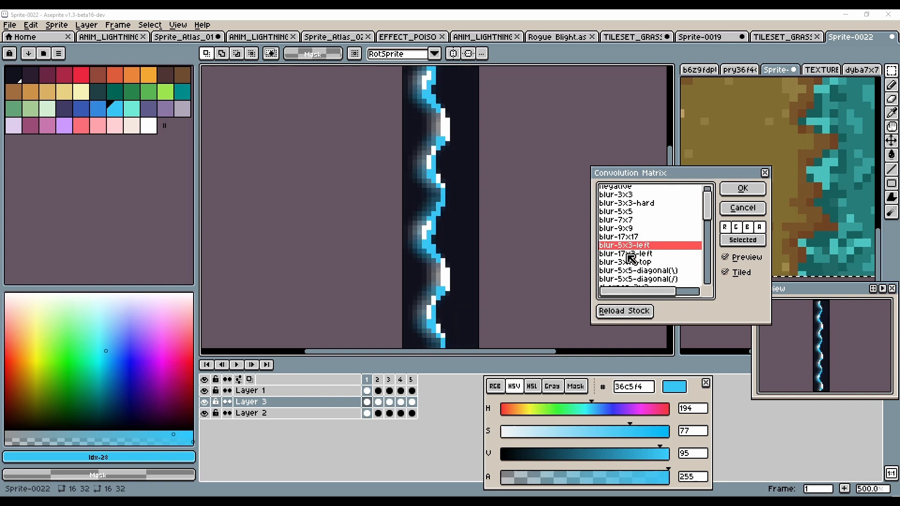
left_click(637, 270)
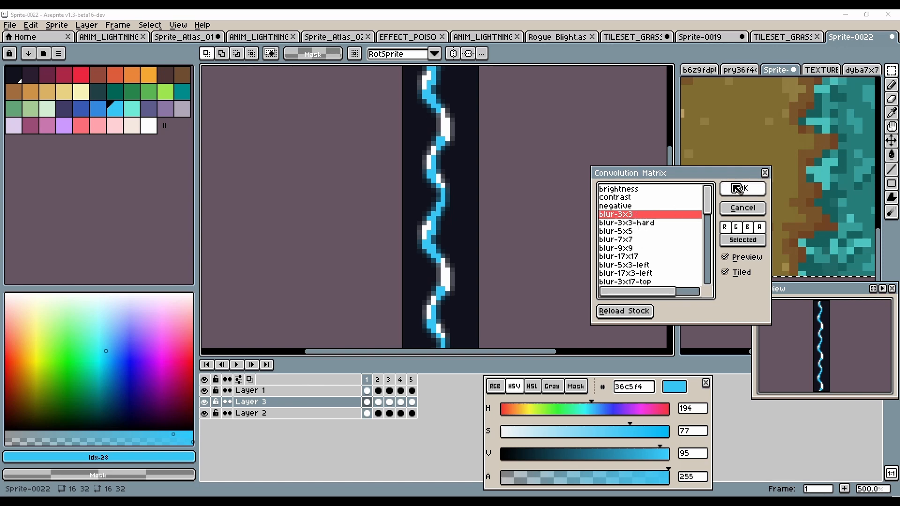
left_click(741, 190)
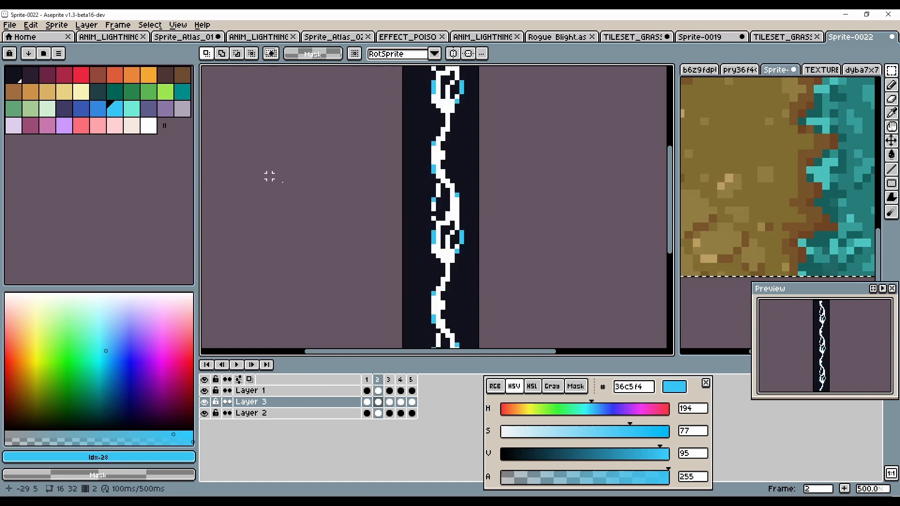
left_click(410, 380)
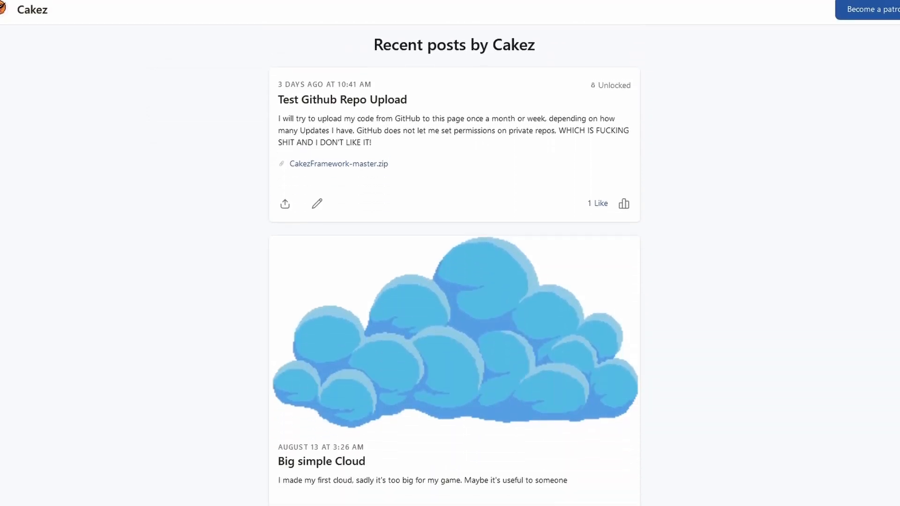
- Scroll through Cakez's posts to the pixel-art tree and 16x16 dungeon tileset
scroll("down", 3)
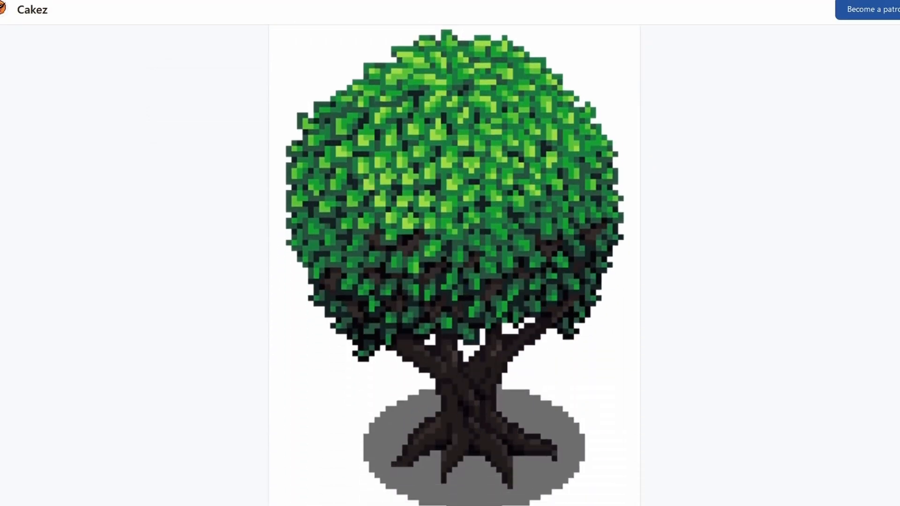
scroll("down", 3)
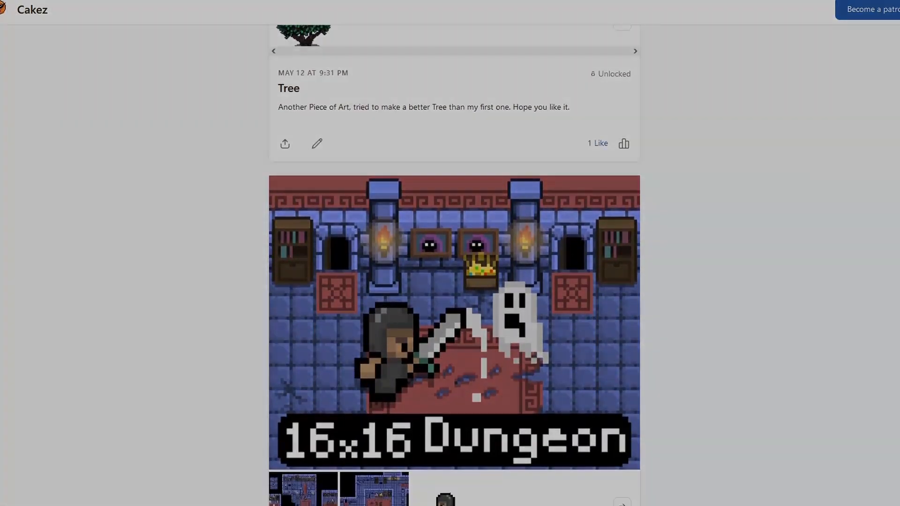